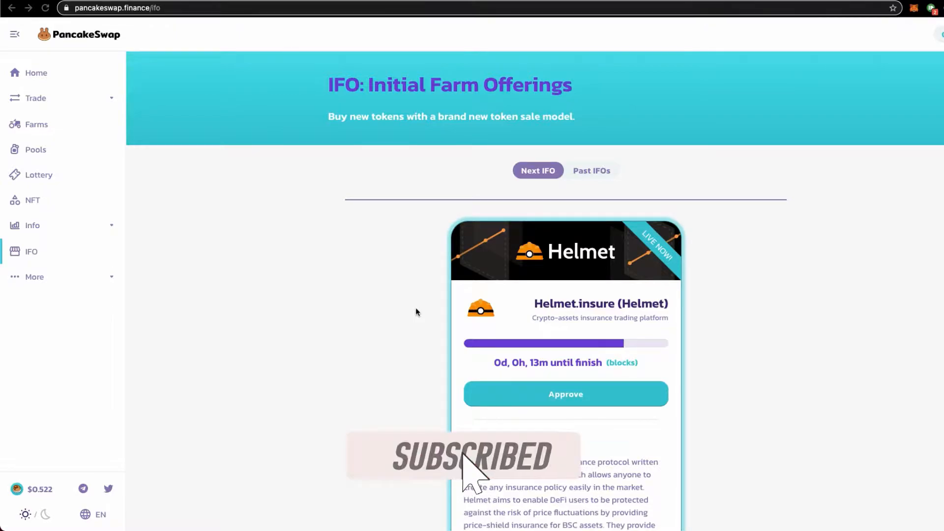
scroll(down, 3)
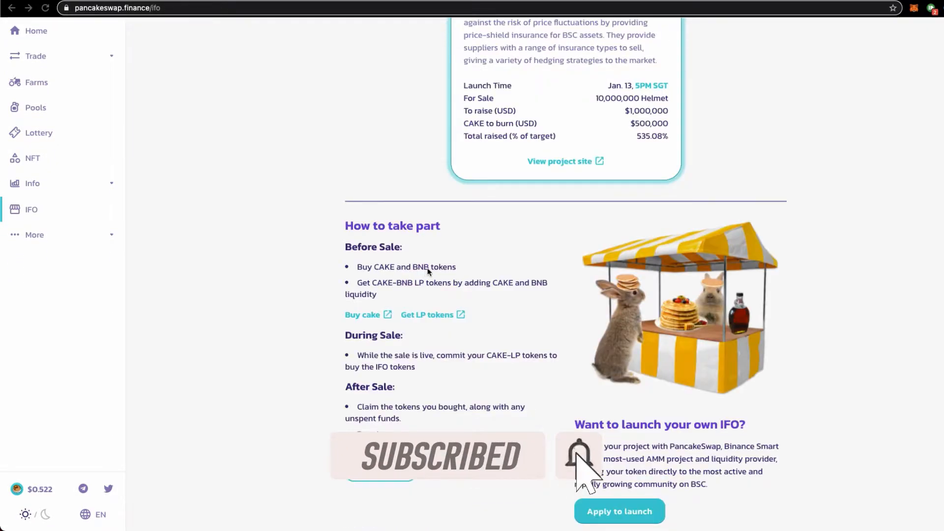